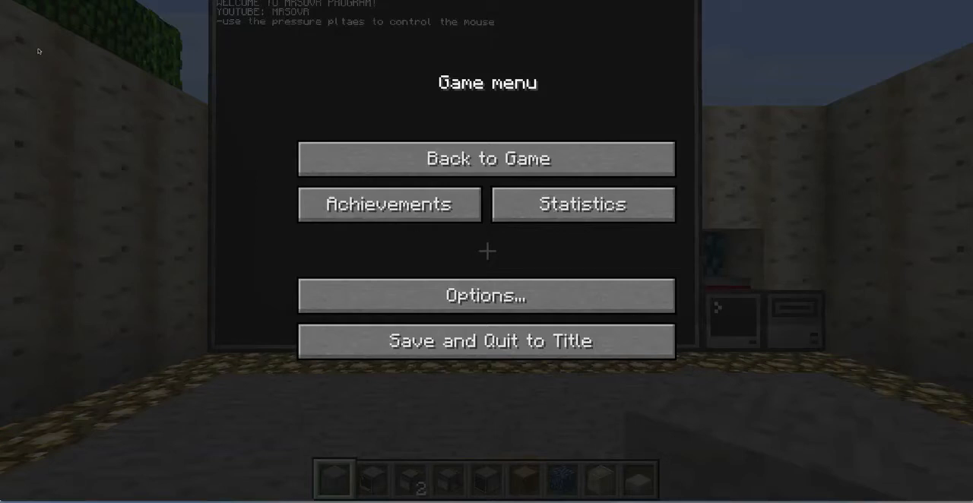
mouse_move(41, 44)
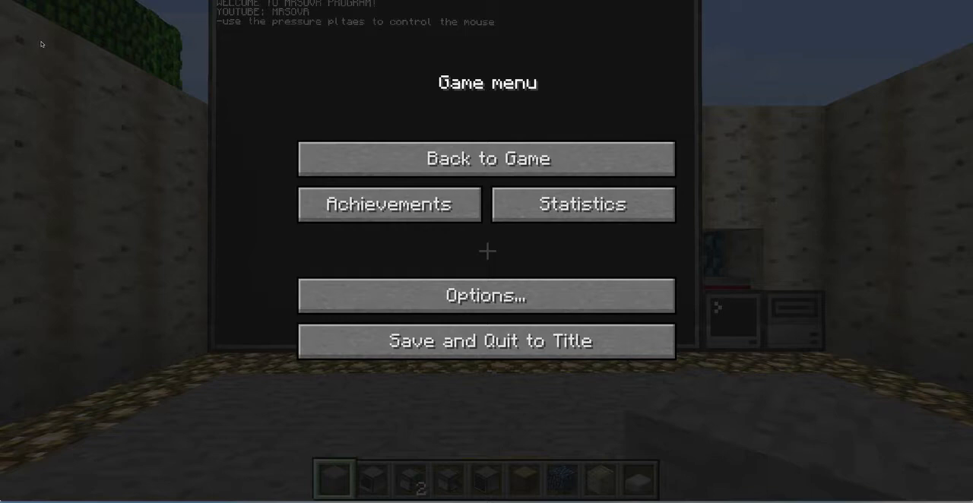
mouse_move(91, 88)
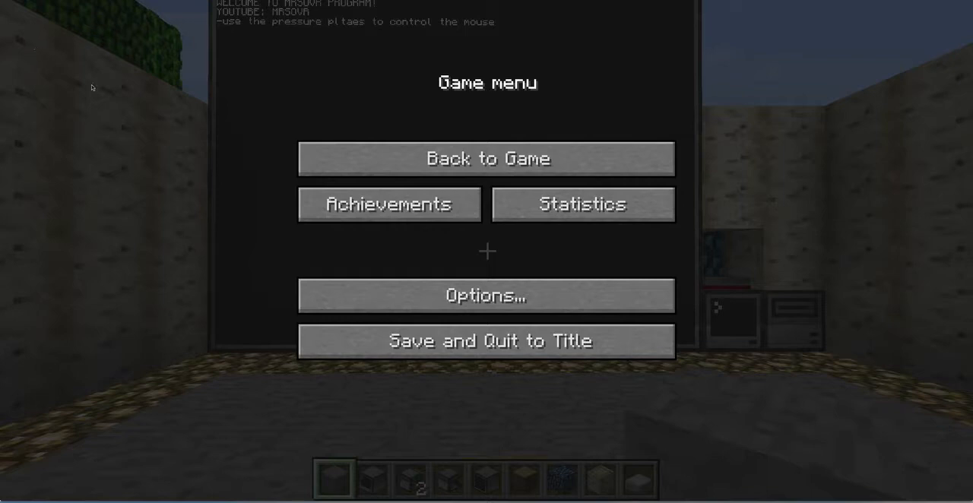
mouse_move(216, 170)
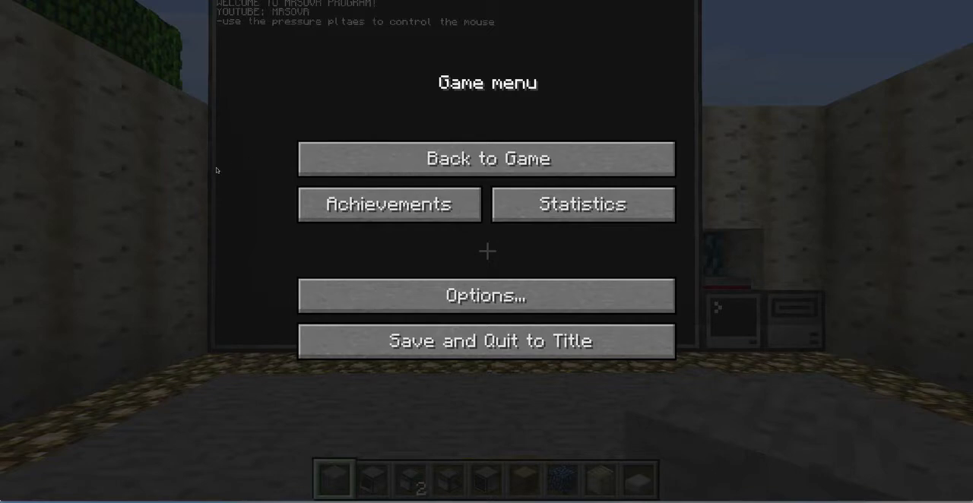
Resume the game from the pause screen to test the pressure-plate cursor.
left_click(486, 159)
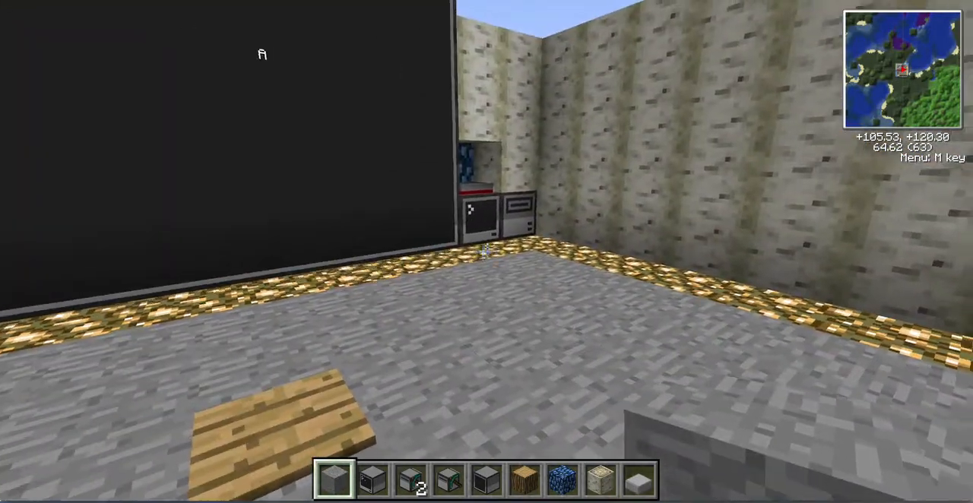
mouse_move(486, 253)
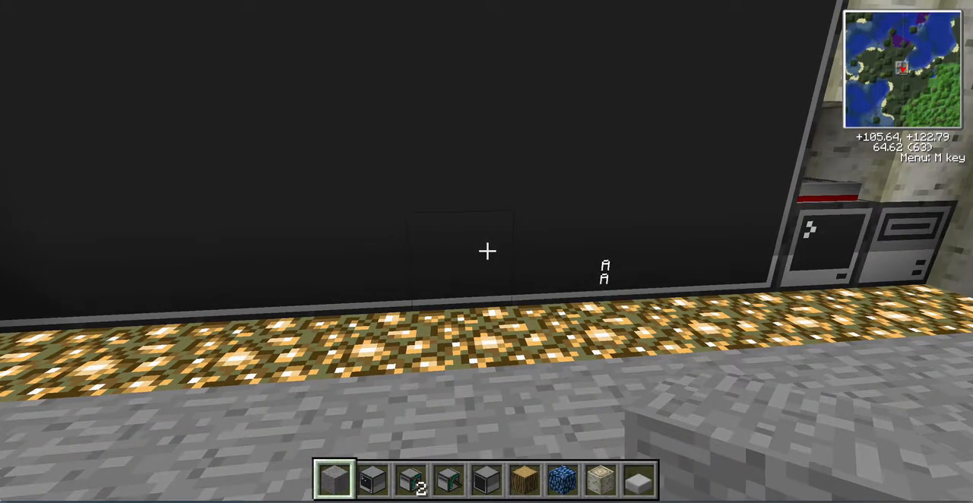
mouse_move(486, 252)
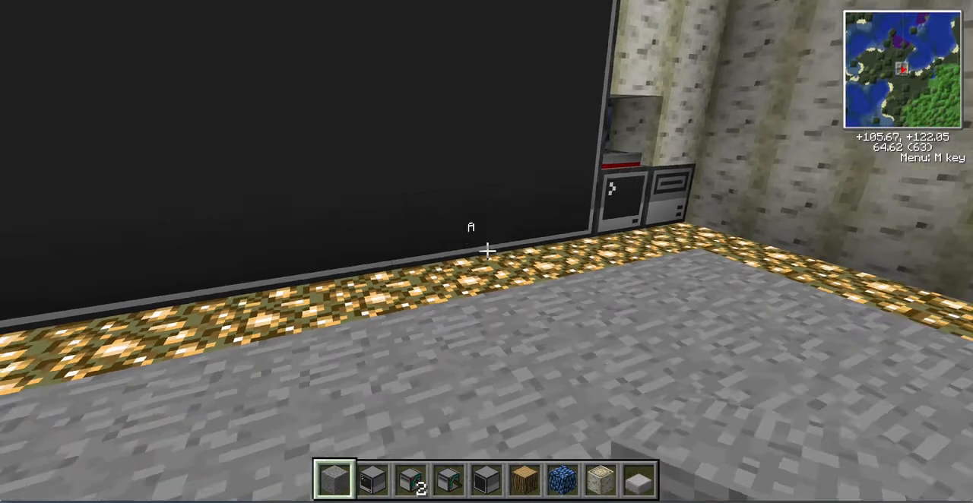
mouse_move(487, 253)
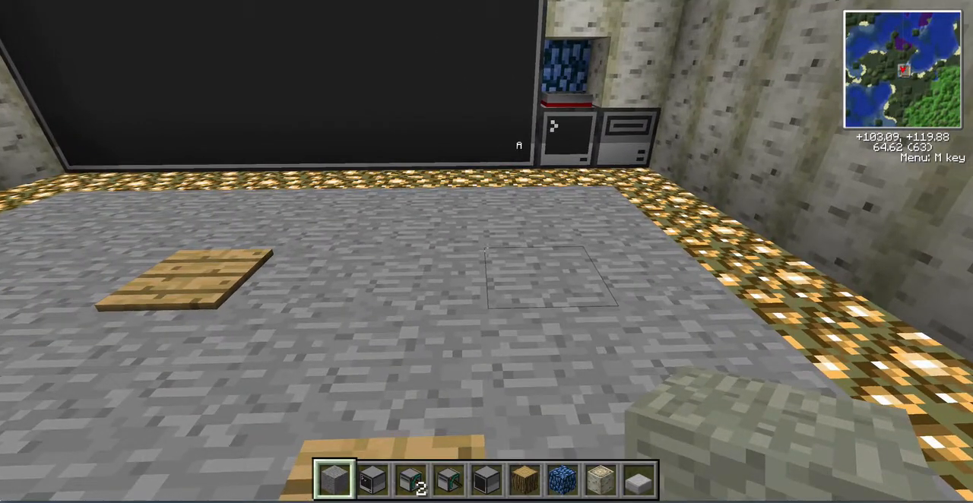
mouse_move(487, 251)
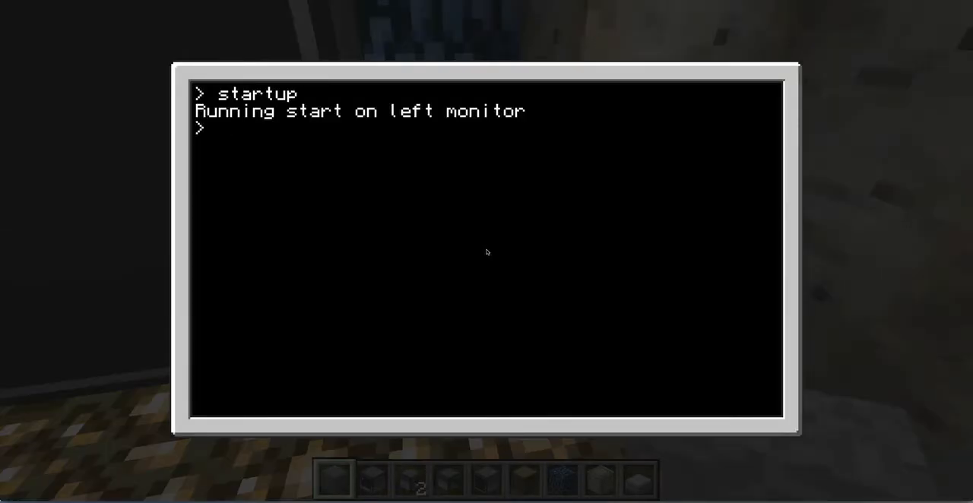
type("edit star")
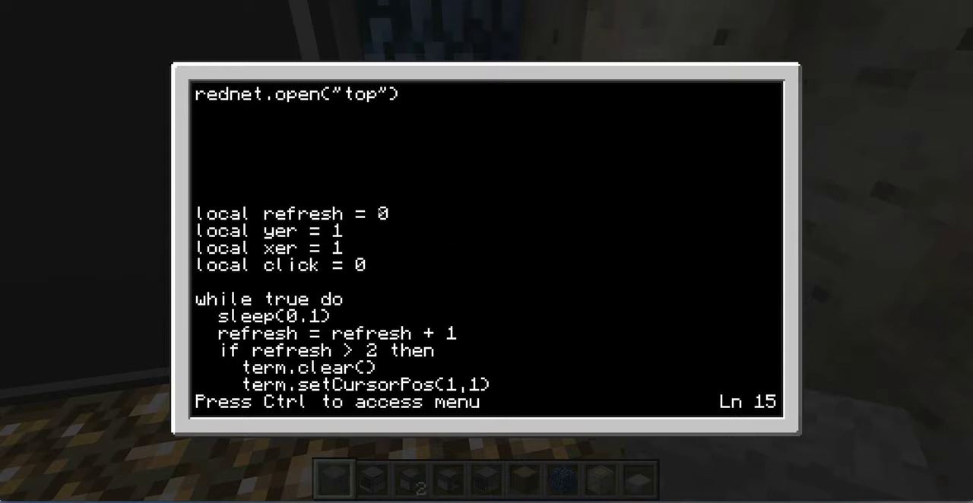
type("_")
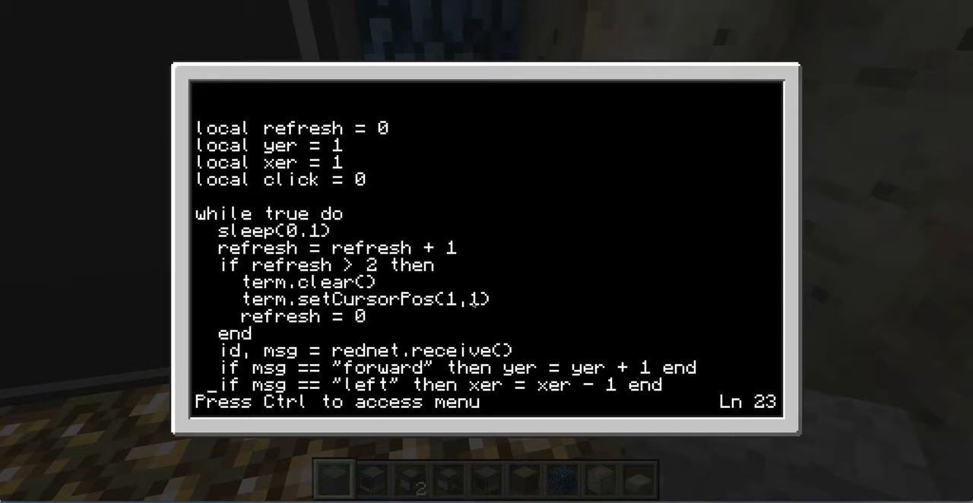
mouse_move(339, 324)
type("startup")
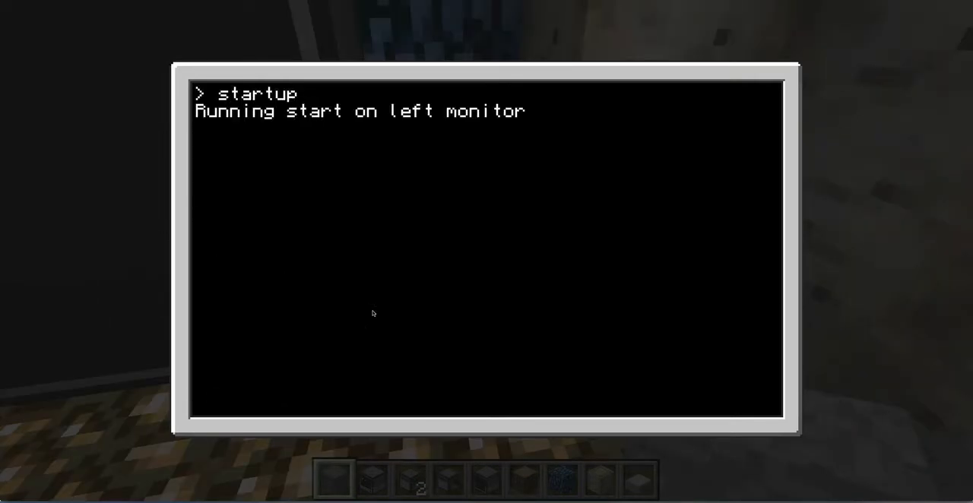
key("Escape")
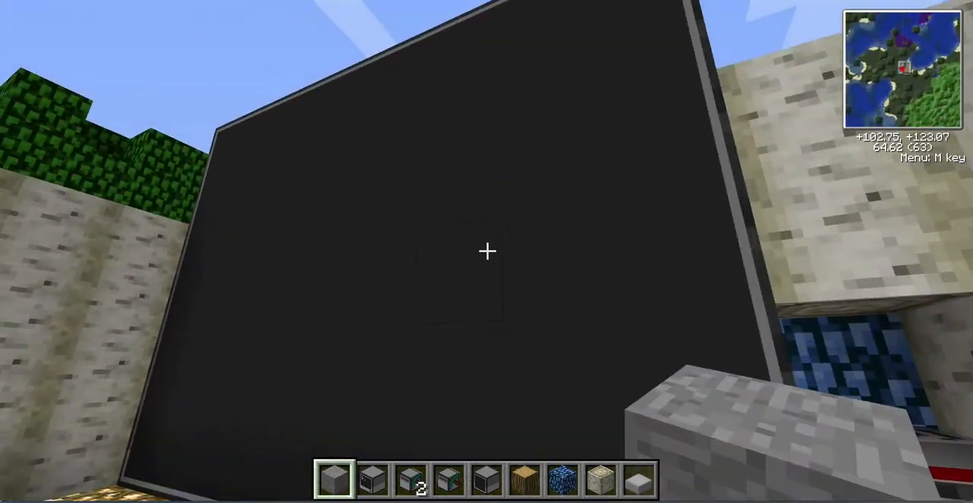
mouse_move(487, 252)
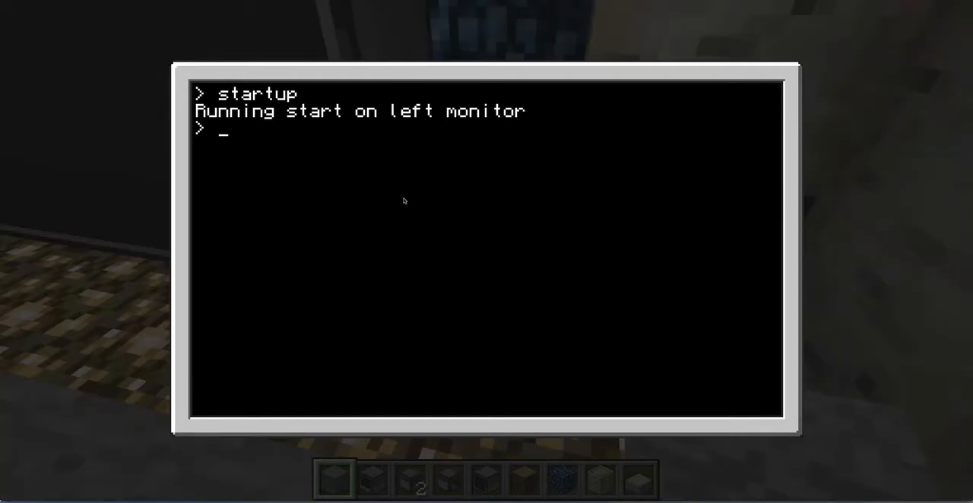
Edit the startup script so the check reads 'if refresh == 2 then' and save it.
type("edit")
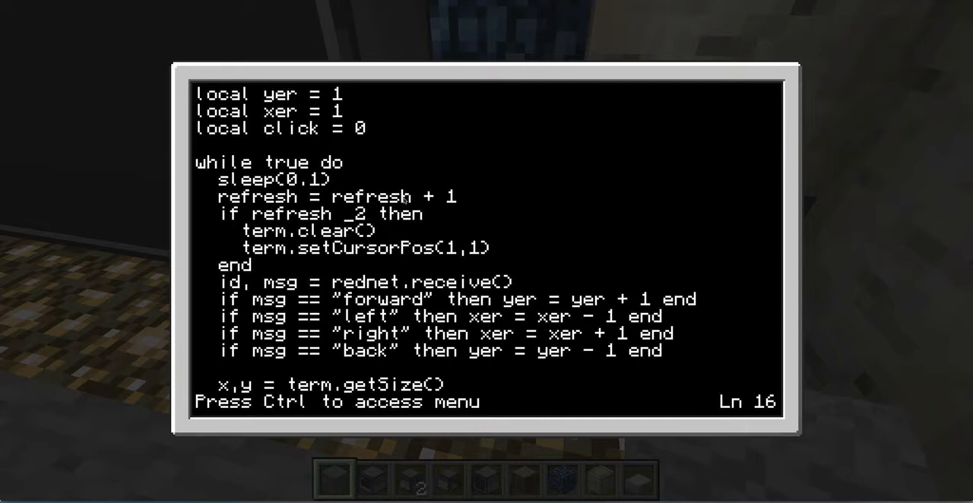
type("==")
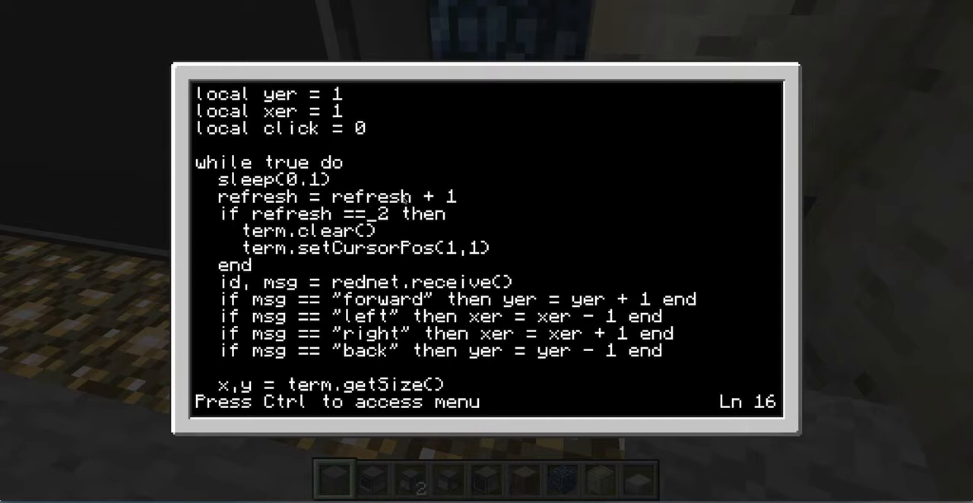
key("ctrl")
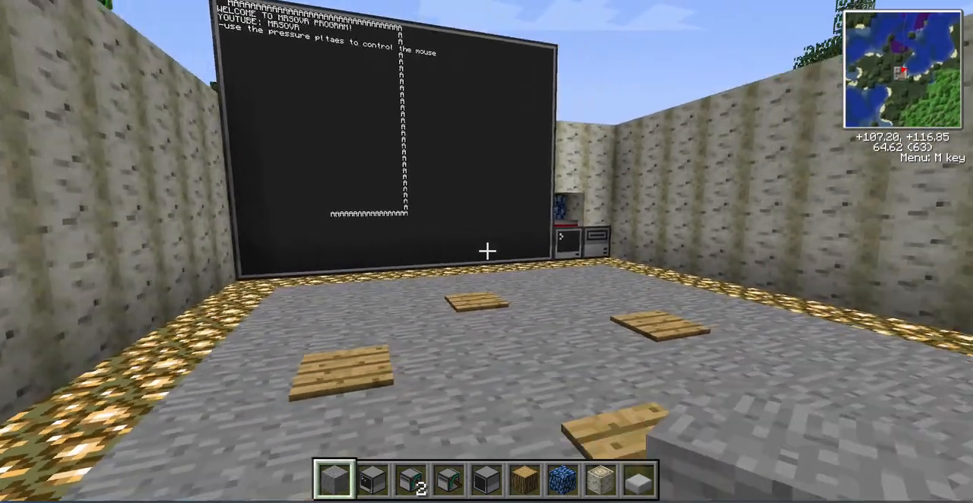
mouse_move(487, 253)
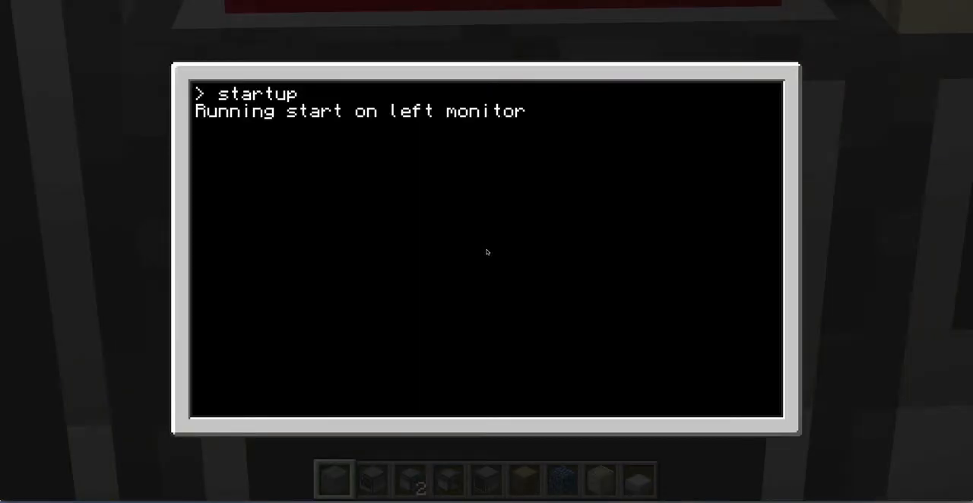
Change the check to 'if refresh > 2' and begin a 'refresh = 0' reset line.
type("erm.clear(")
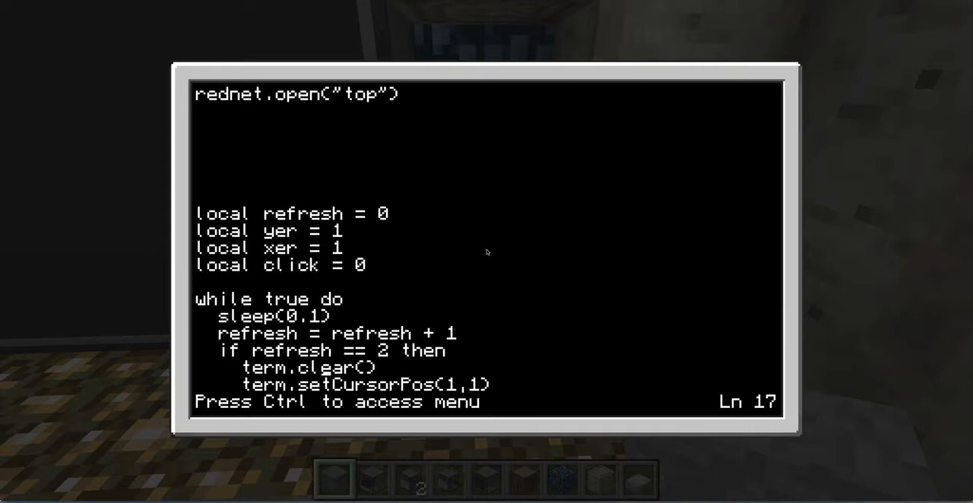
key("up")
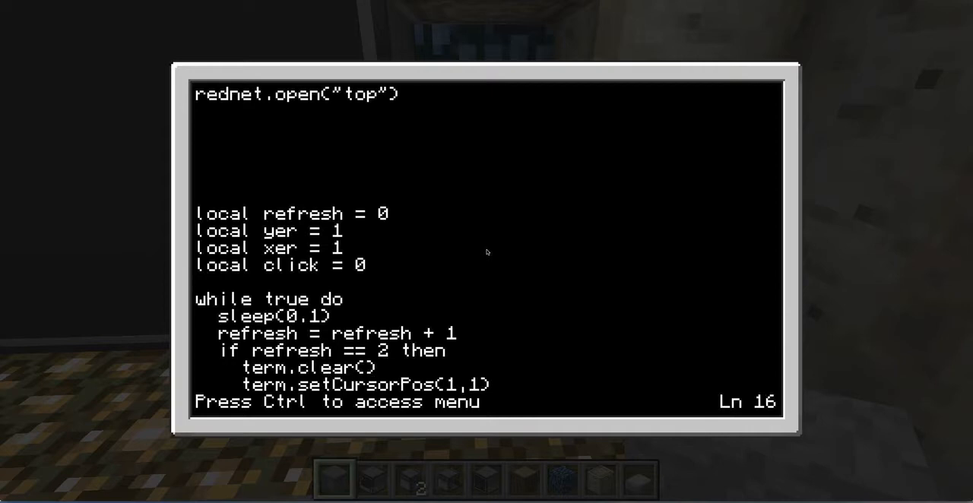
key("Backspace")
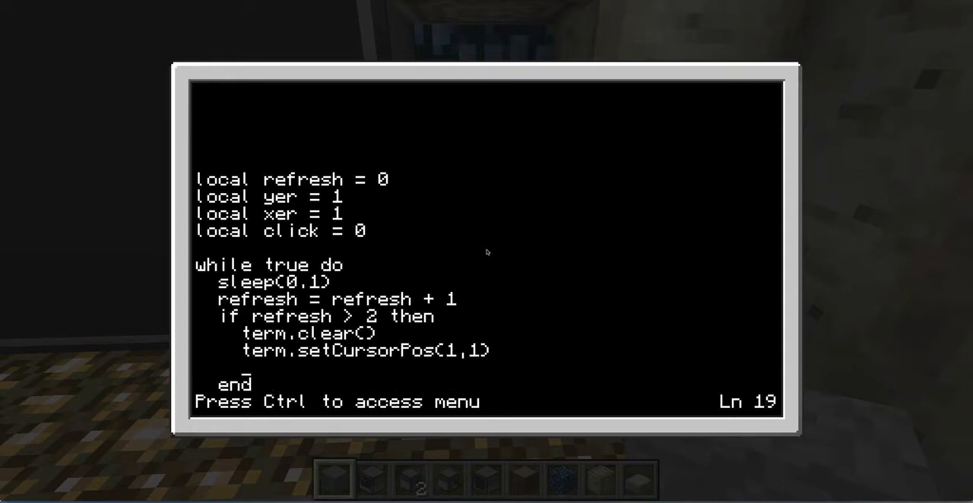
type("refres")
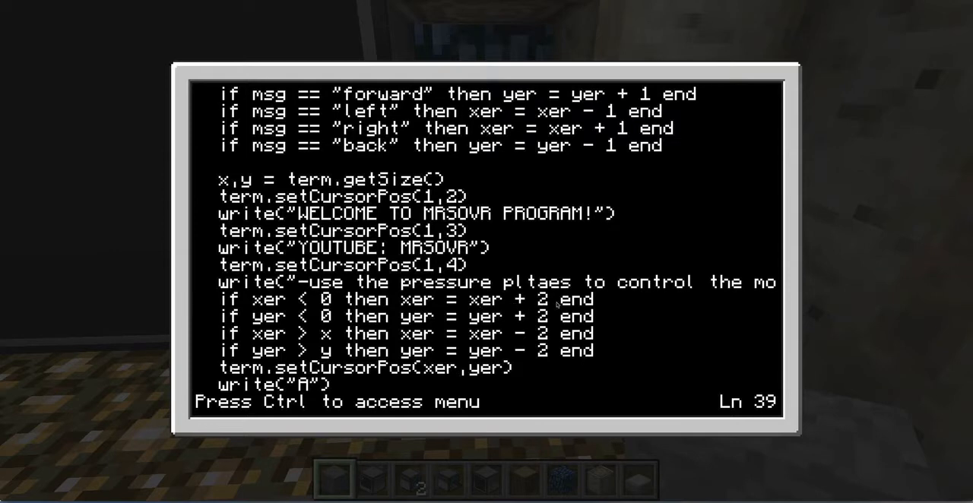
mouse_move(316, 304)
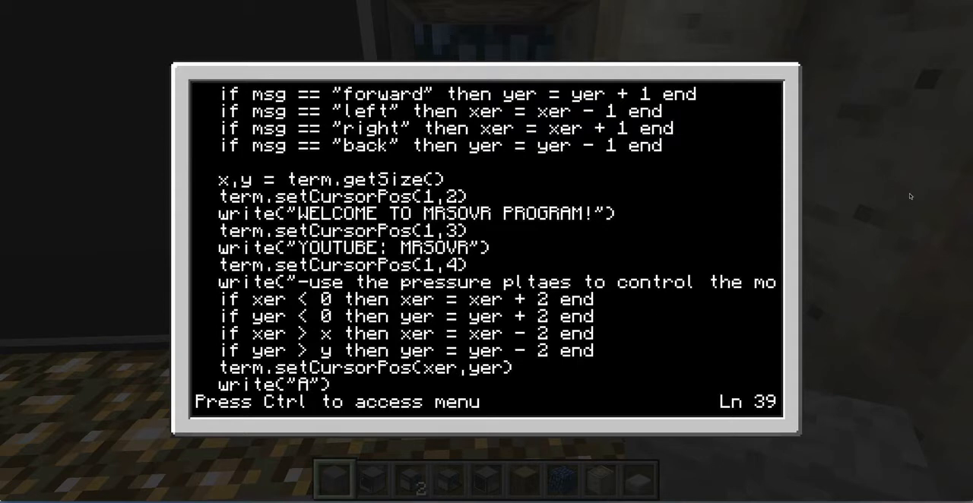
mouse_move(575, 450)
type("term.setCursorPos(1,1)")
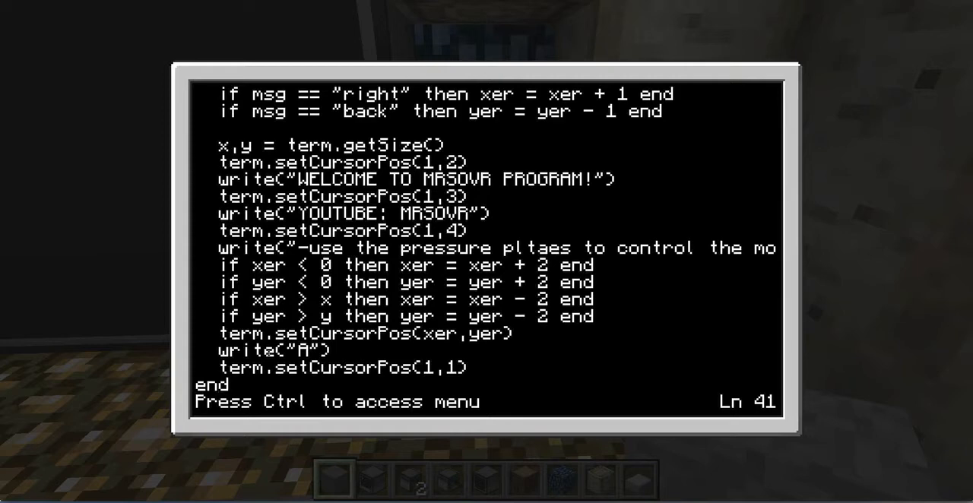
Save and leave the script editor to return to the game world.
key("Ctrl")
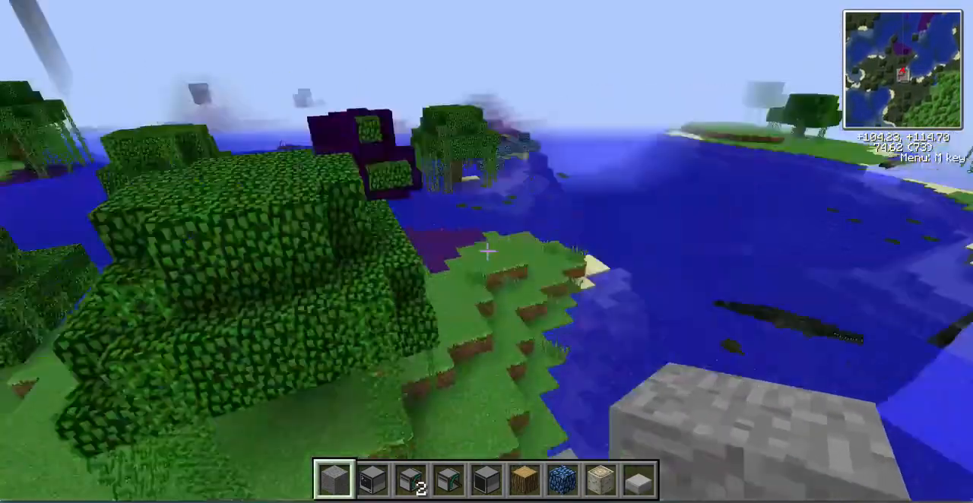
mouse_move(487, 252)
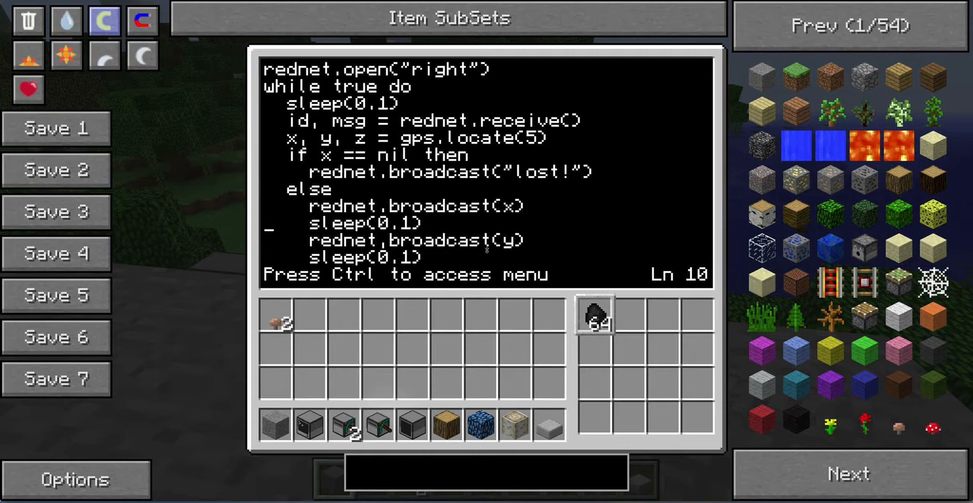
Add the 'if control == 1 then' branch to the turtle's rednet GPS script.
scroll("down", 3)
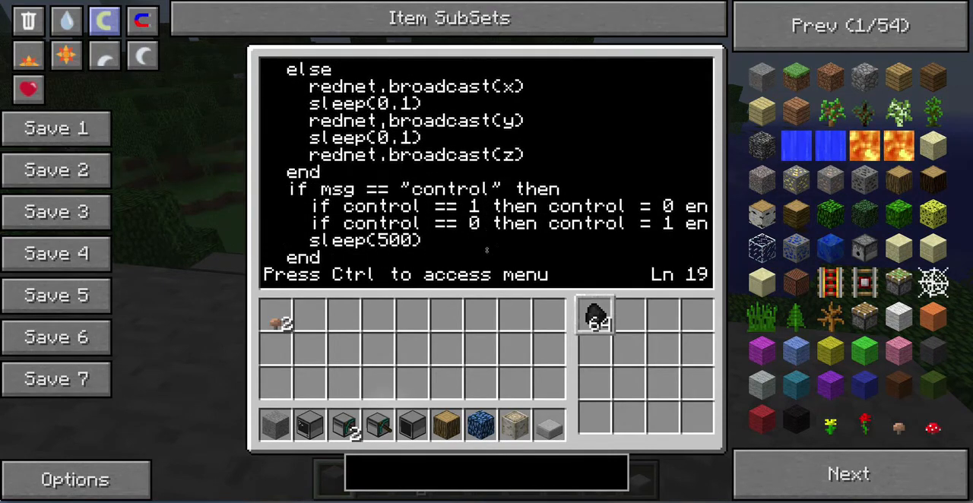
type("if control == 1 then")
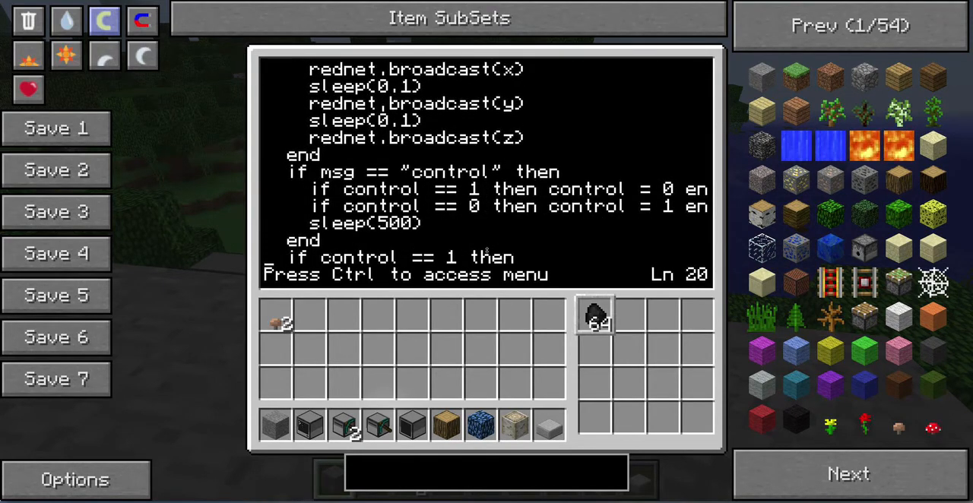